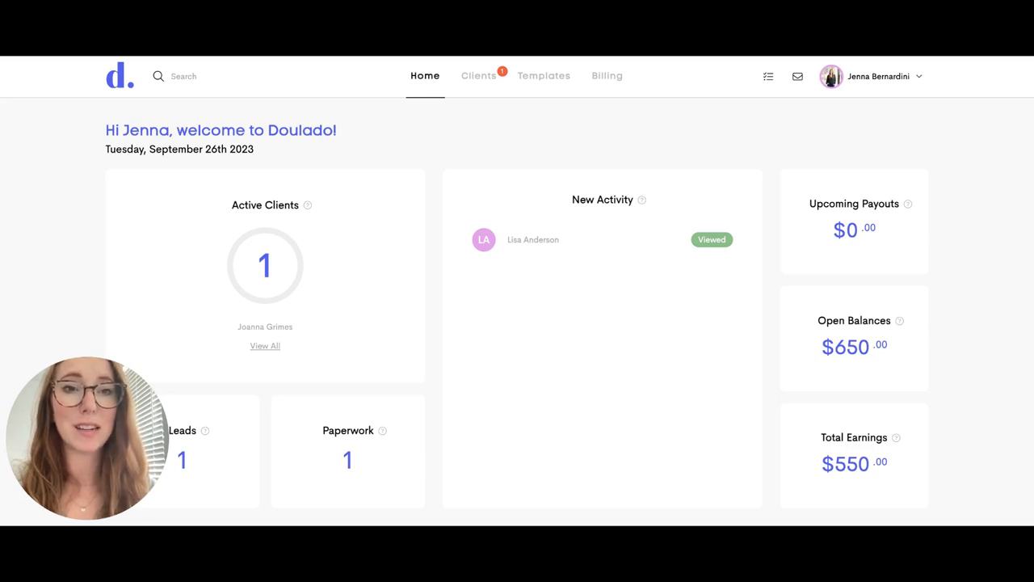
mouse_move(768, 76)
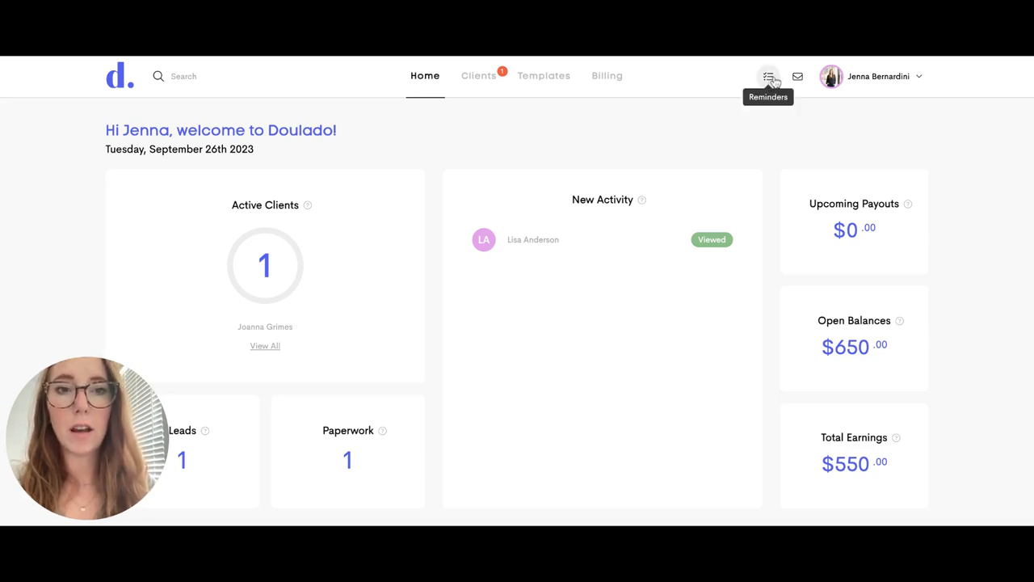
- Show the Reminders & Tasks list with its three not-started tasks from the top bar
click(767, 76)
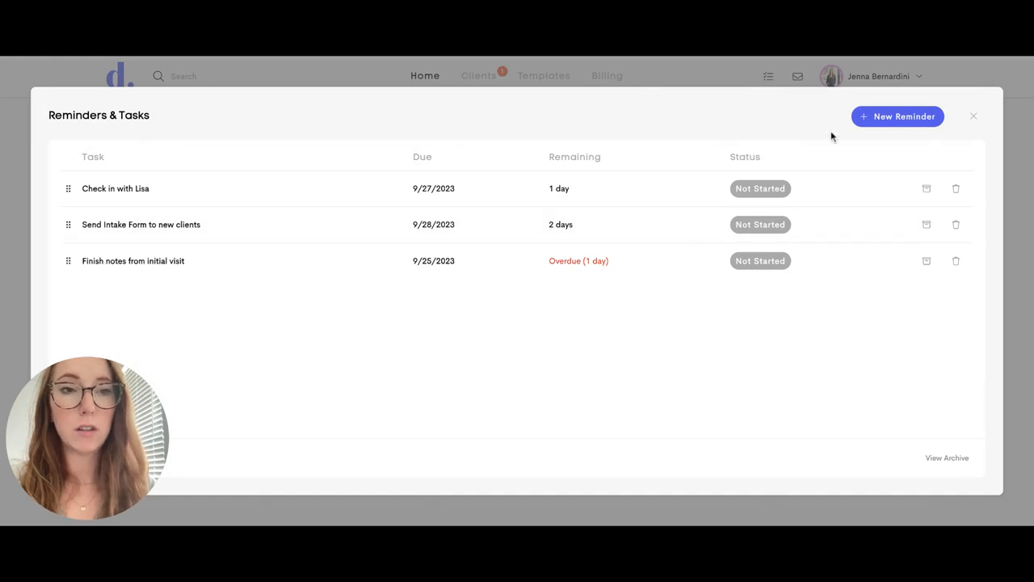
- Create and save a 'Make video' reminder due 9/29/2023 as a fourth task
click(897, 116)
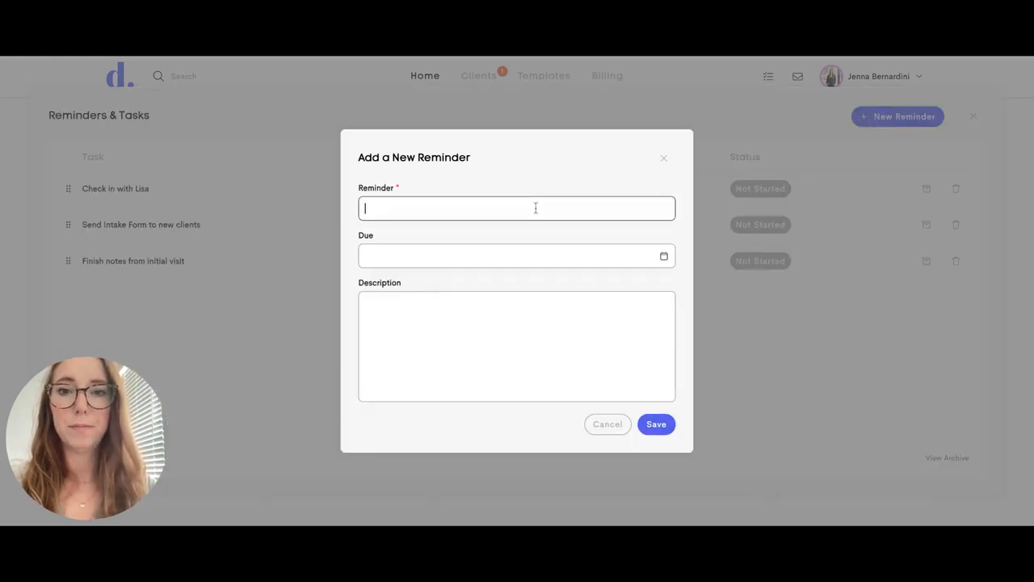
text(Make video)
click(518, 256)
text(9/29/2023)
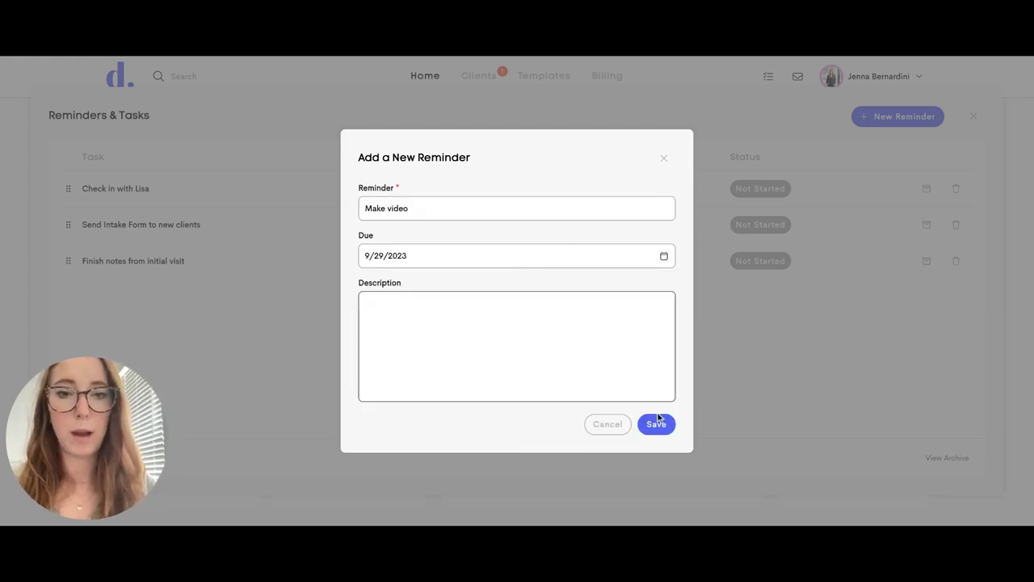
click(656, 423)
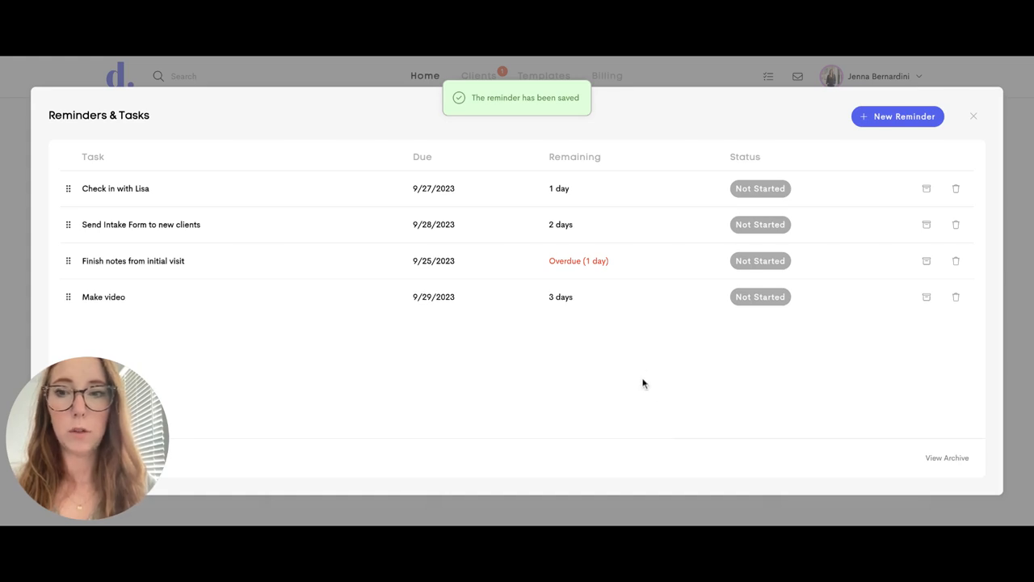
mouse_move(107, 278)
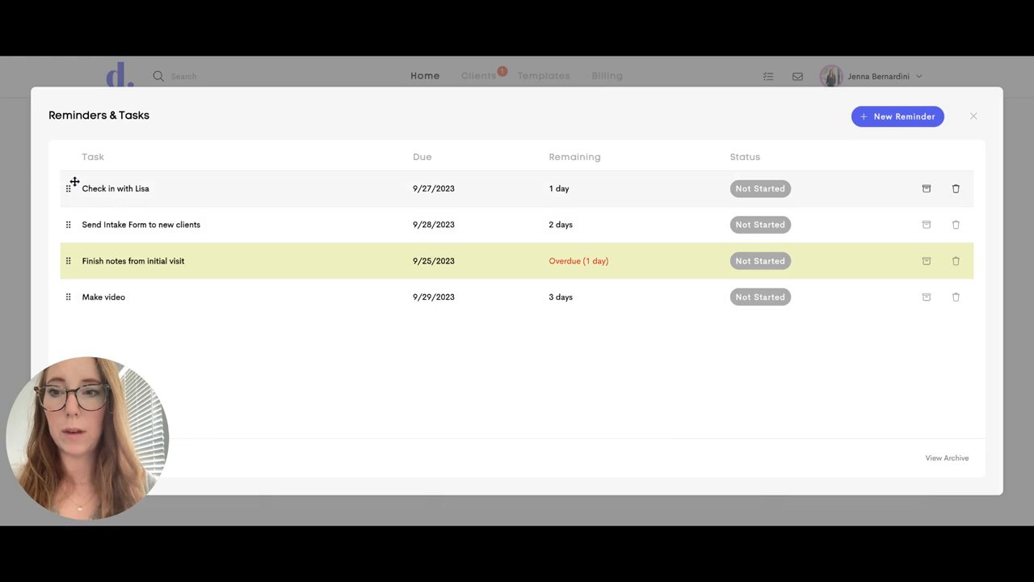
- Move 'Finish notes from initial visit' to the top as In Progress and set 'Check in with Lisa' Completed
drag(68, 260, 68, 187)
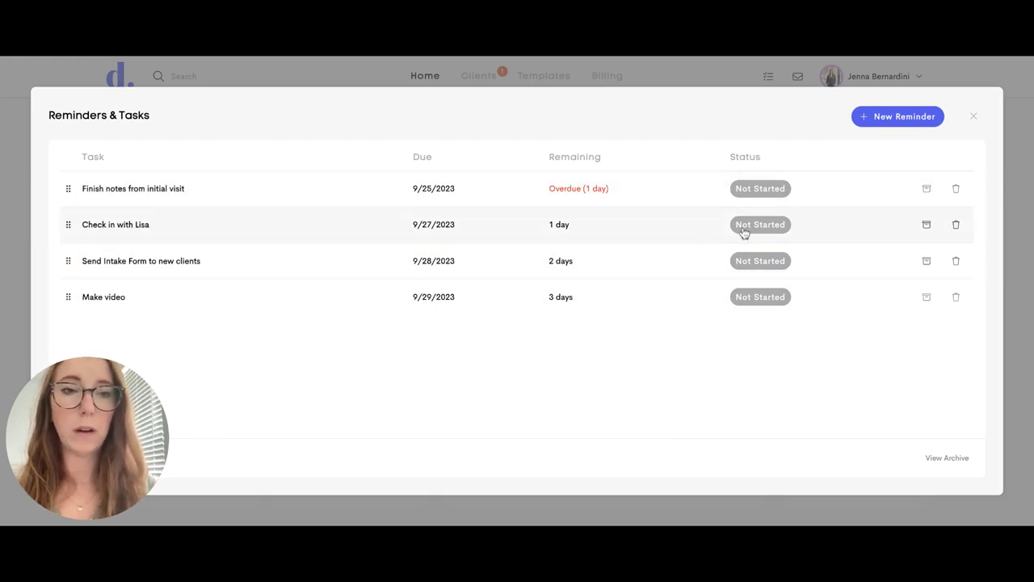
click(760, 187)
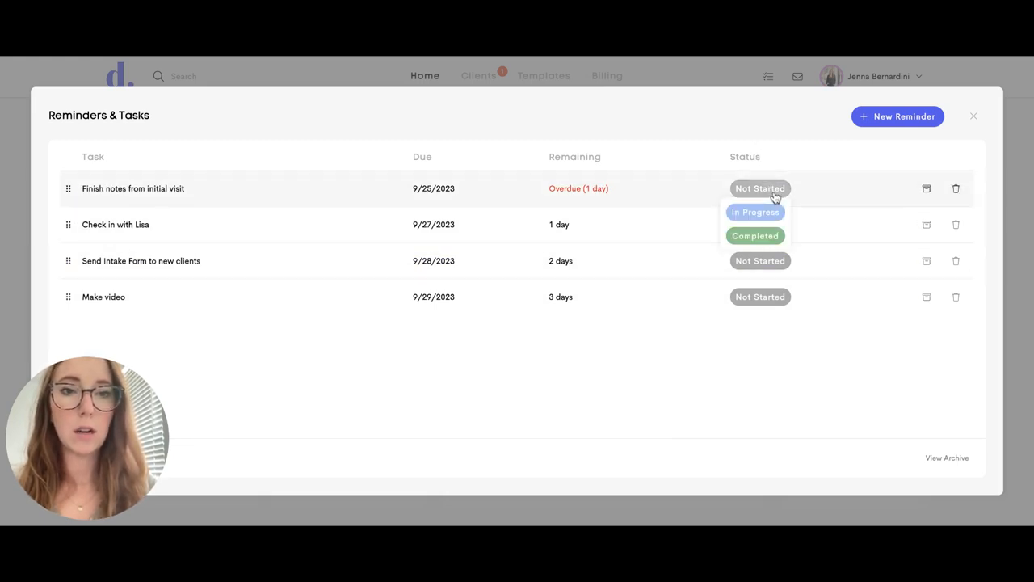
click(755, 212)
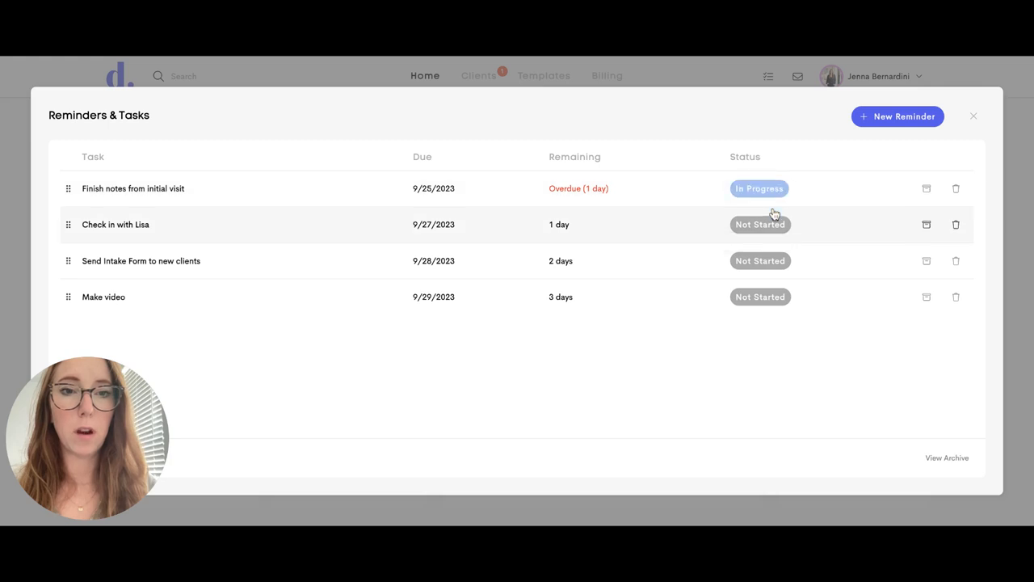
click(760, 223)
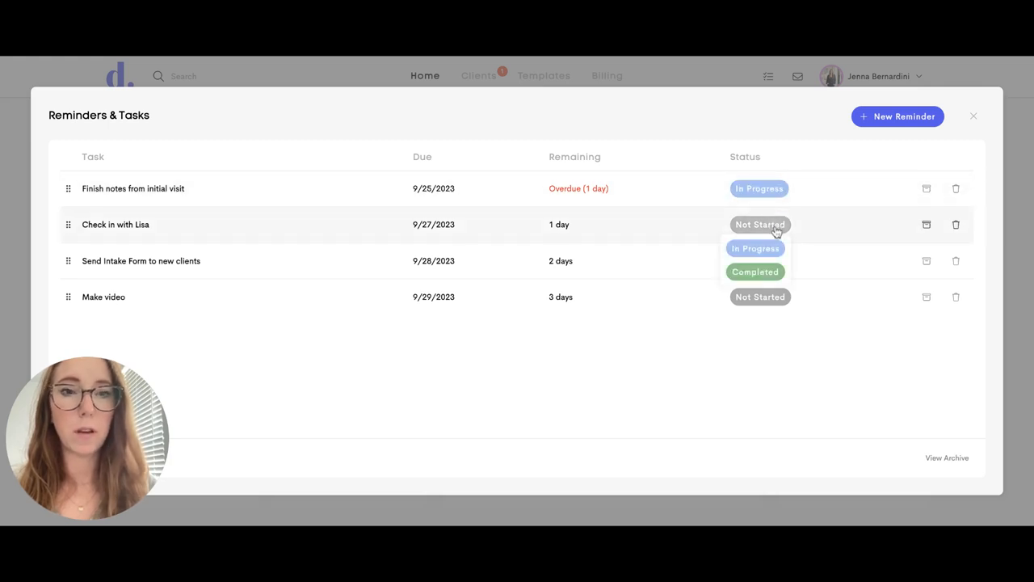
click(755, 272)
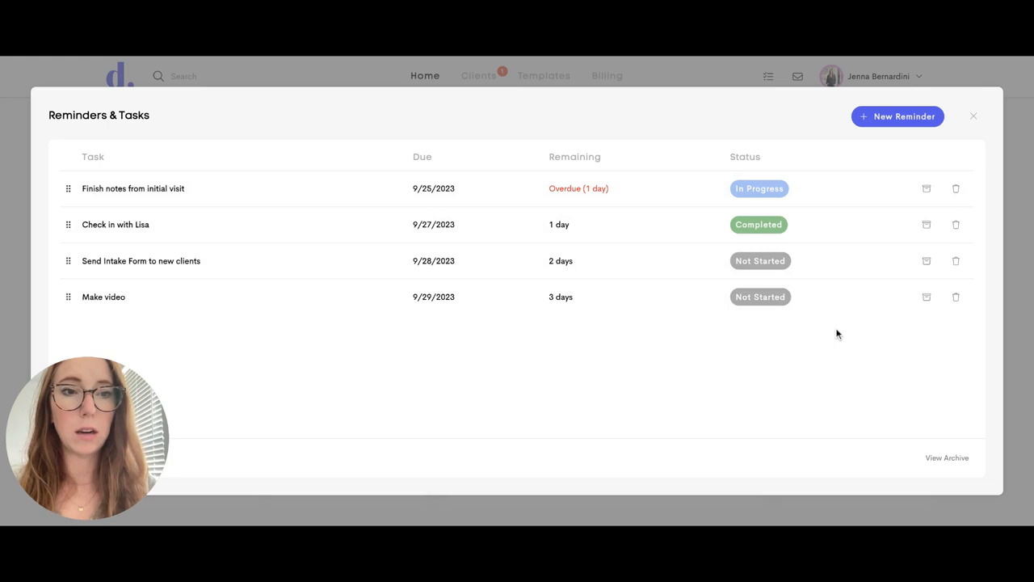
mouse_move(957, 188)
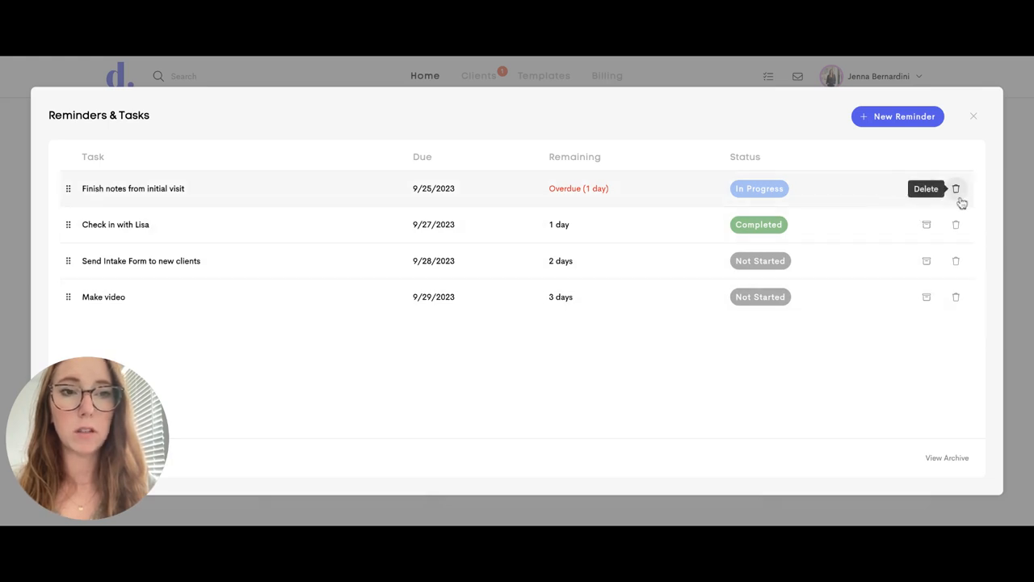